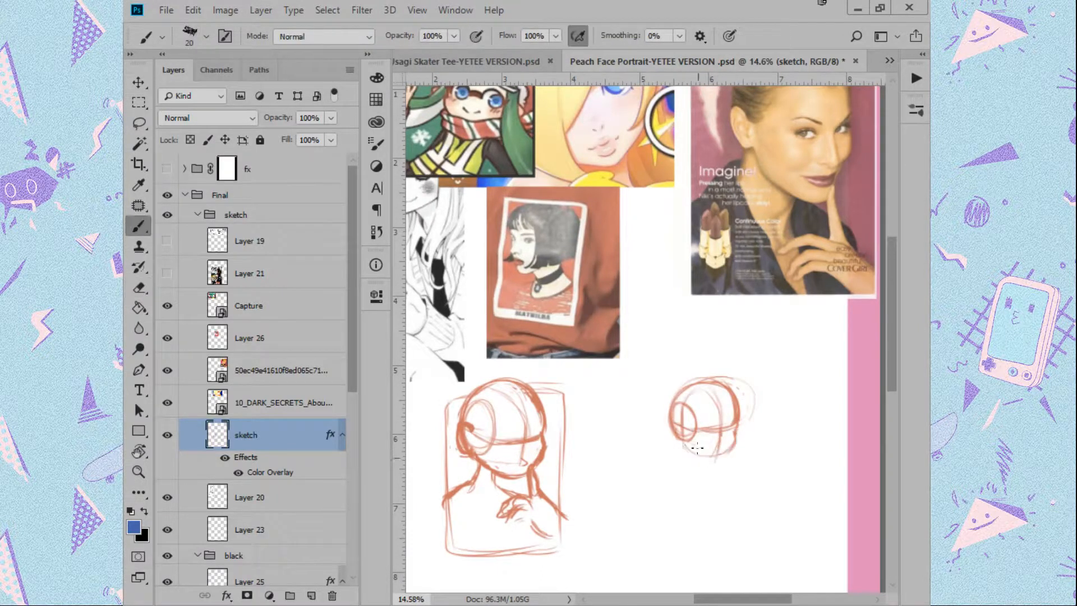
Brush rough strokes for the girl's head, round eyes and hands on the sketch layer
{"action": "left_click_drag", "start_coordinate": [694, 447], "coordinate": [714, 487]}
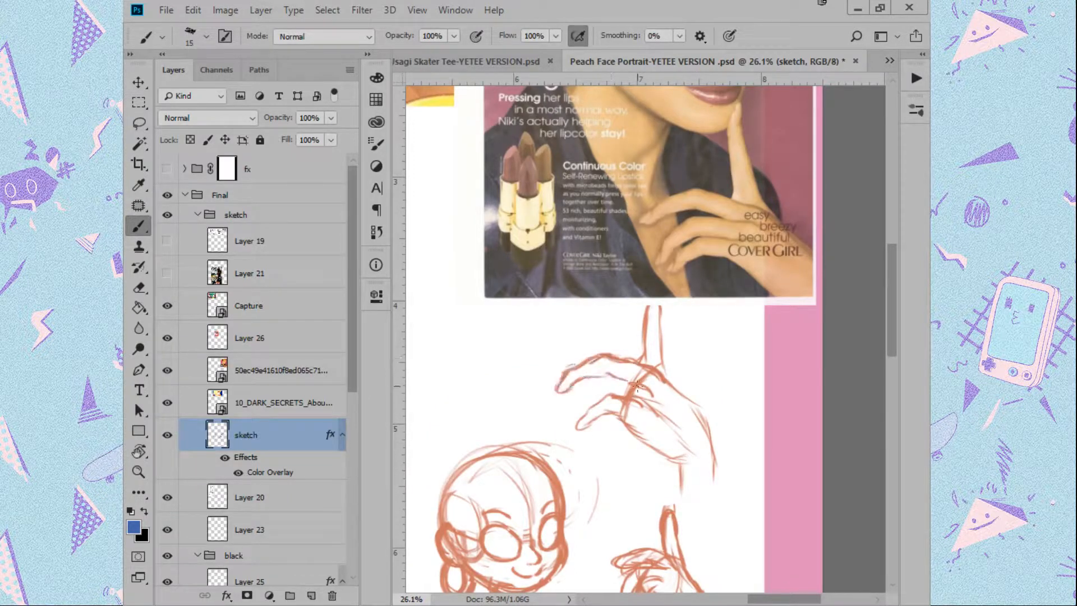
{"action": "scroll", "scroll_direction": "down", "scroll_amount": 3}
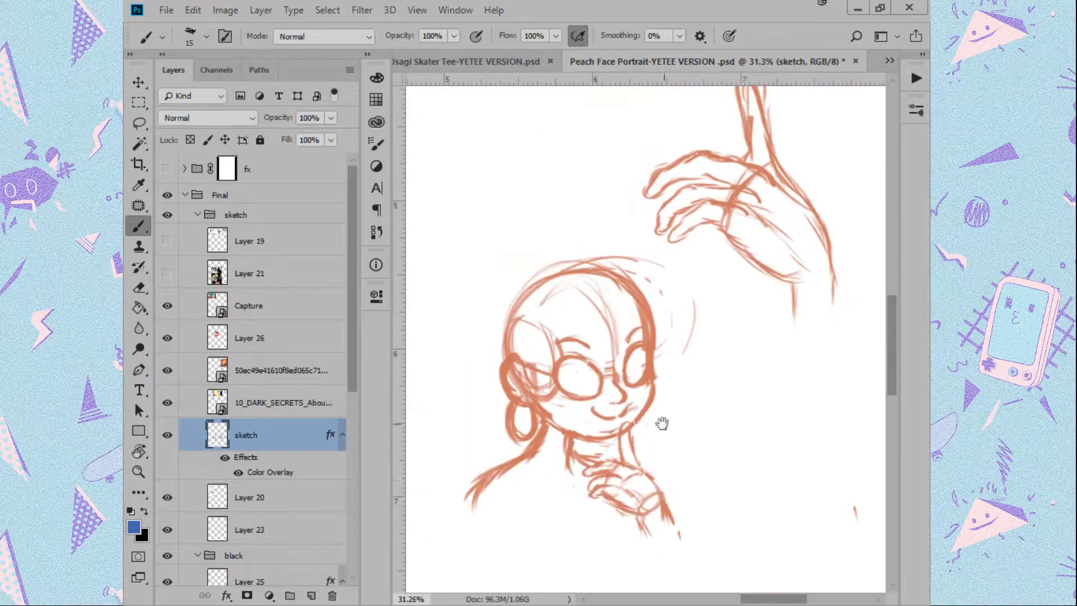
{"action": "scroll", "scroll_direction": "down", "scroll_amount": 3}
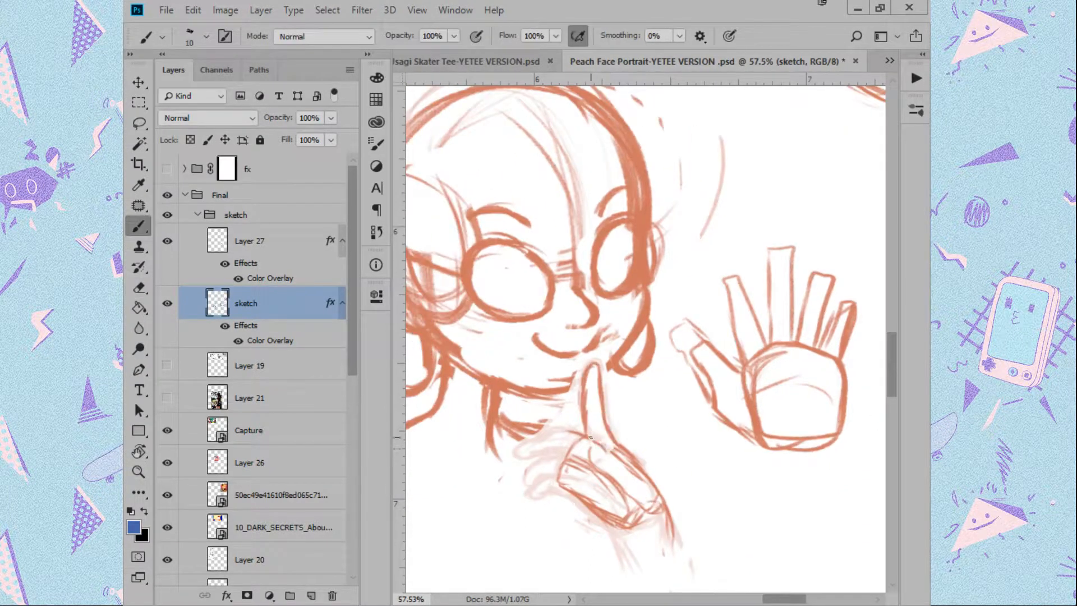
Draw shoulder and sweater lines on Layer 28 over the pink-tinted sketch
{"action": "left_click", "coordinate": [138, 288]}
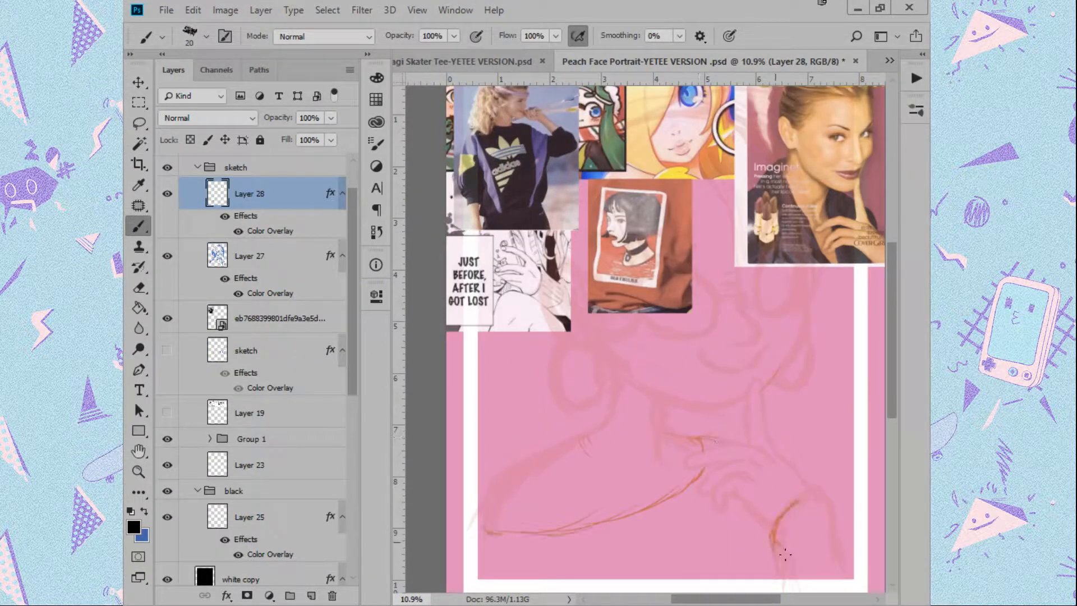
Type the title ピーチ姫 and fill Layer 30 in the fx group with black
{"action": "type", "text": "ピーチ姫"}
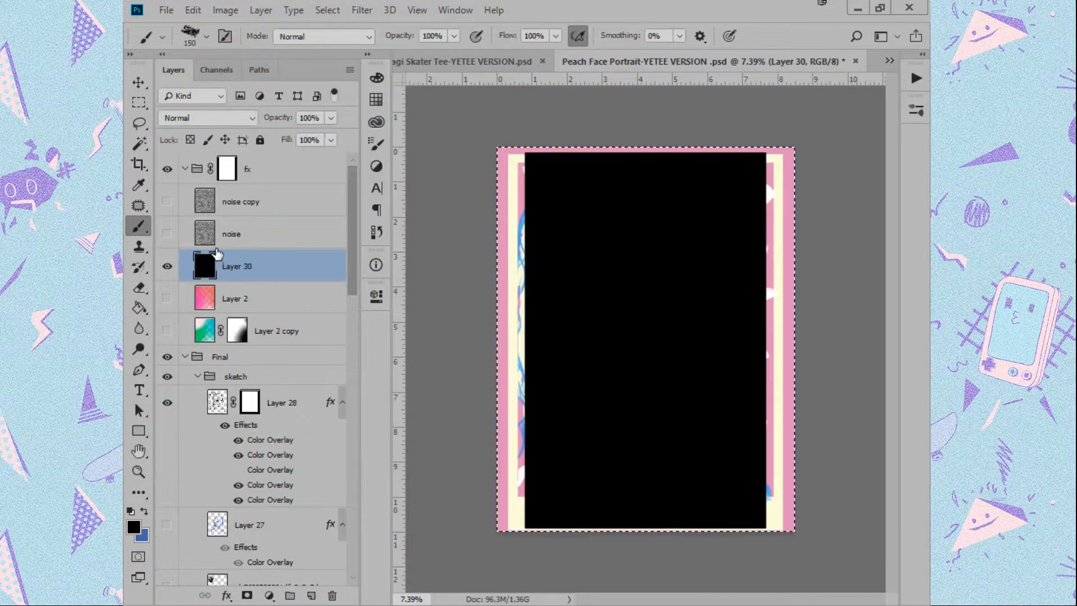
Trace the hair strands and ear in black with a 30 px brush on the lines layer
{"action": "left_click", "coordinate": [167, 266]}
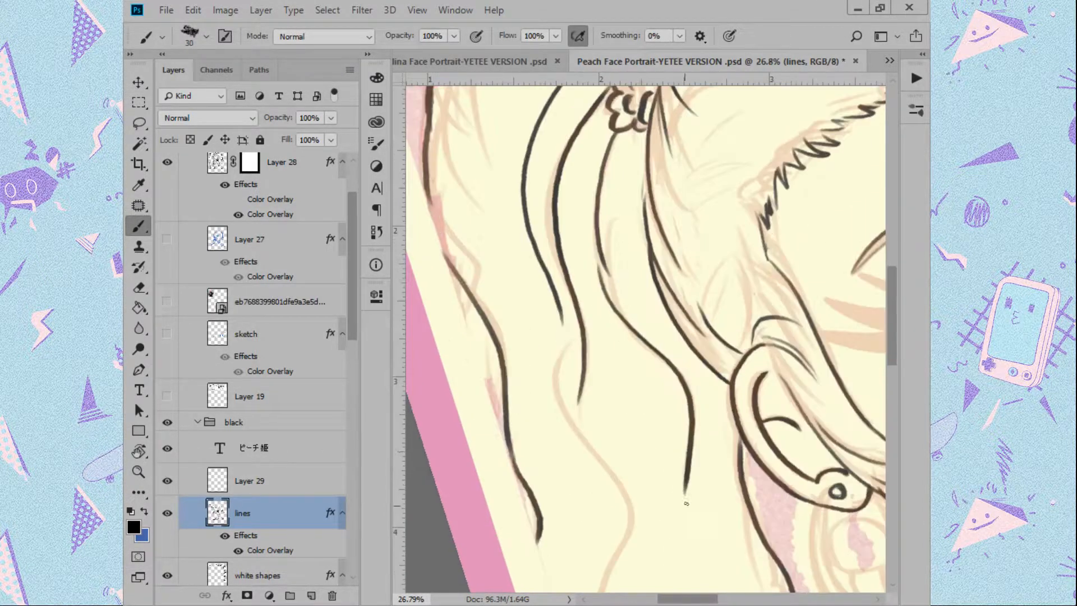
Tint the line art pink and hide the fx group to view the full portrait
{"action": "scroll", "scroll_direction": "down", "scroll_amount": 3}
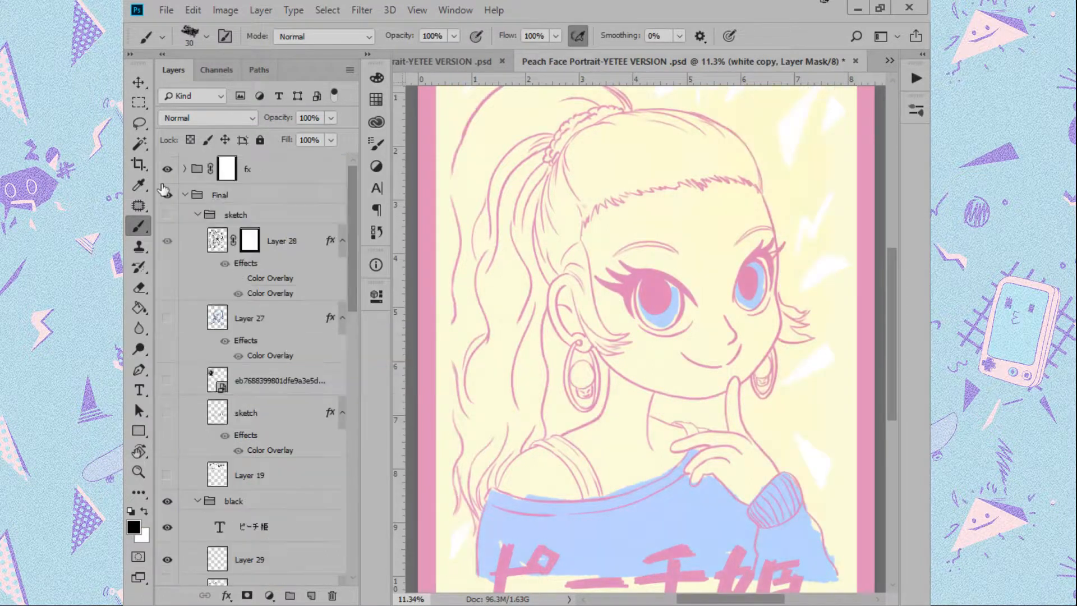
Show the fx group and set black Layer 30 to Soft Light at 34% opacity
{"action": "left_click", "coordinate": [186, 169]}
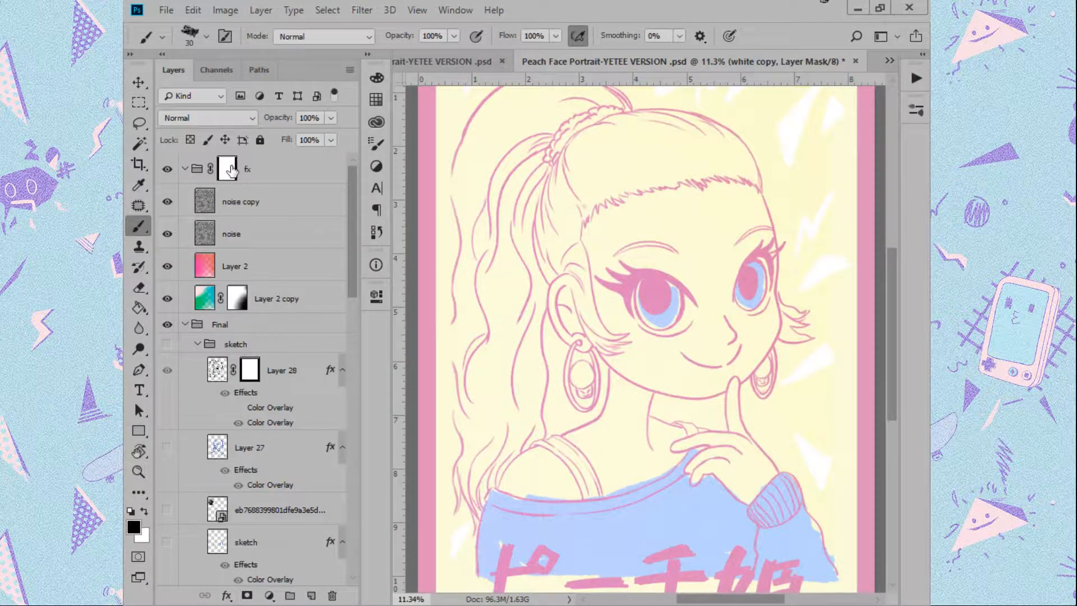
{"action": "left_click", "coordinate": [207, 118]}
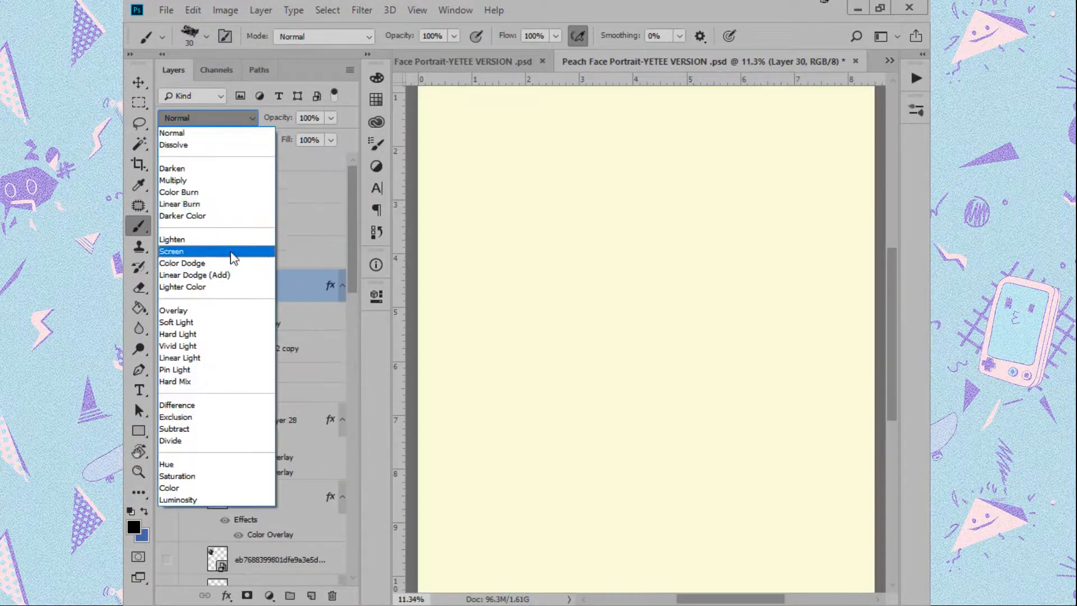
{"action": "left_click", "coordinate": [176, 322]}
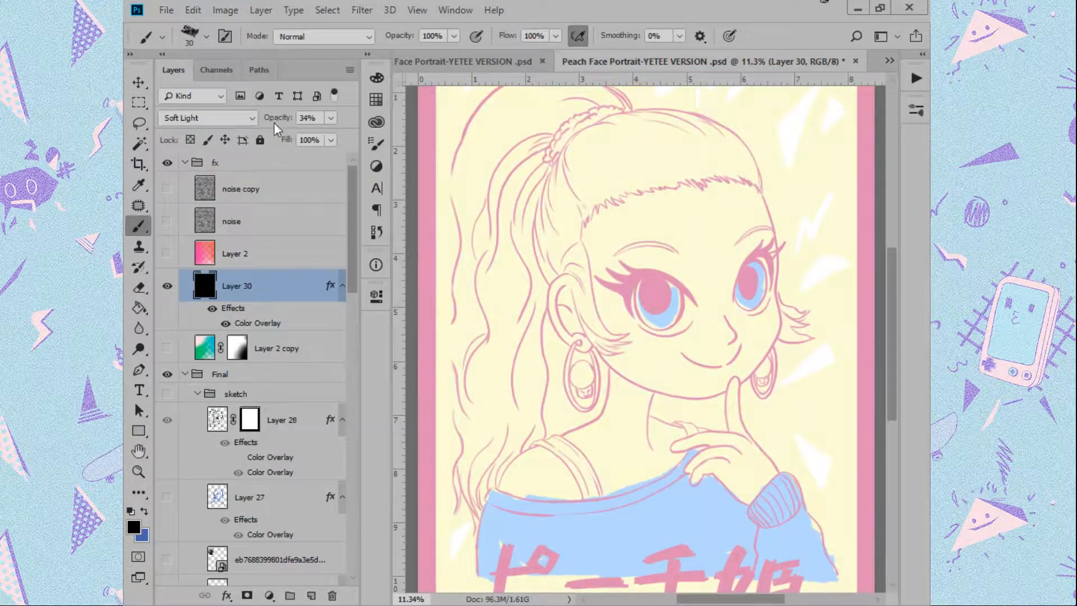